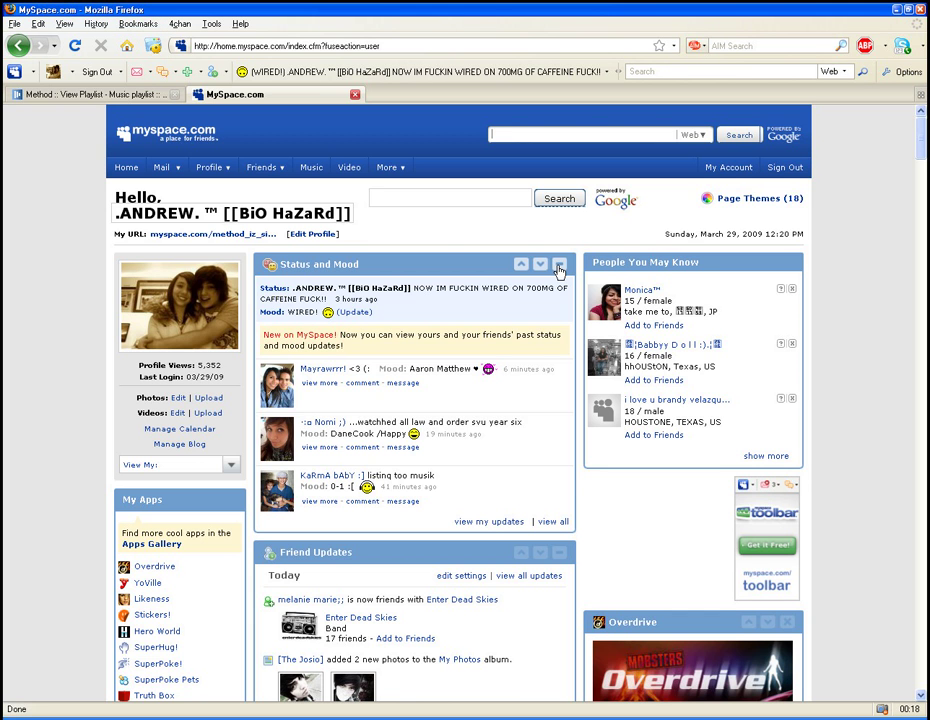
type("www.firerox.co")
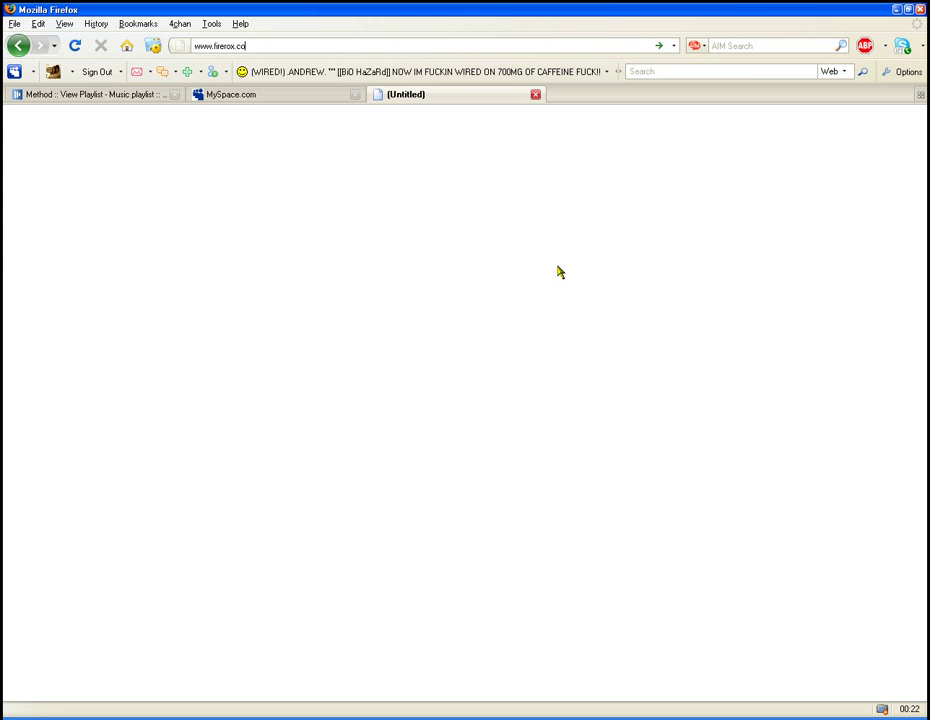
key("BackSpace")
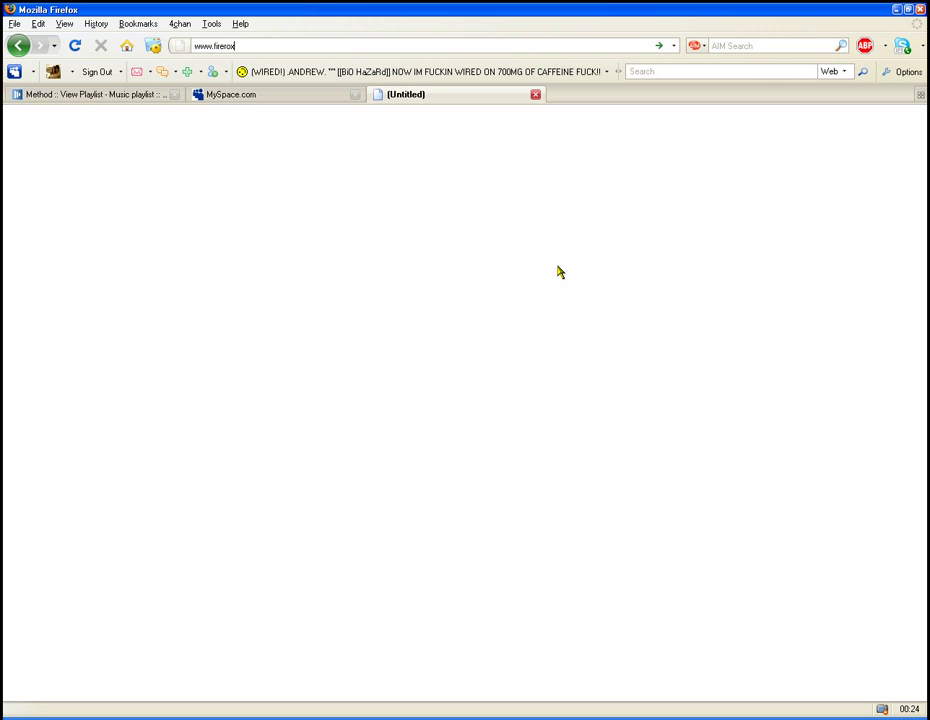
type(".com/en-US/")
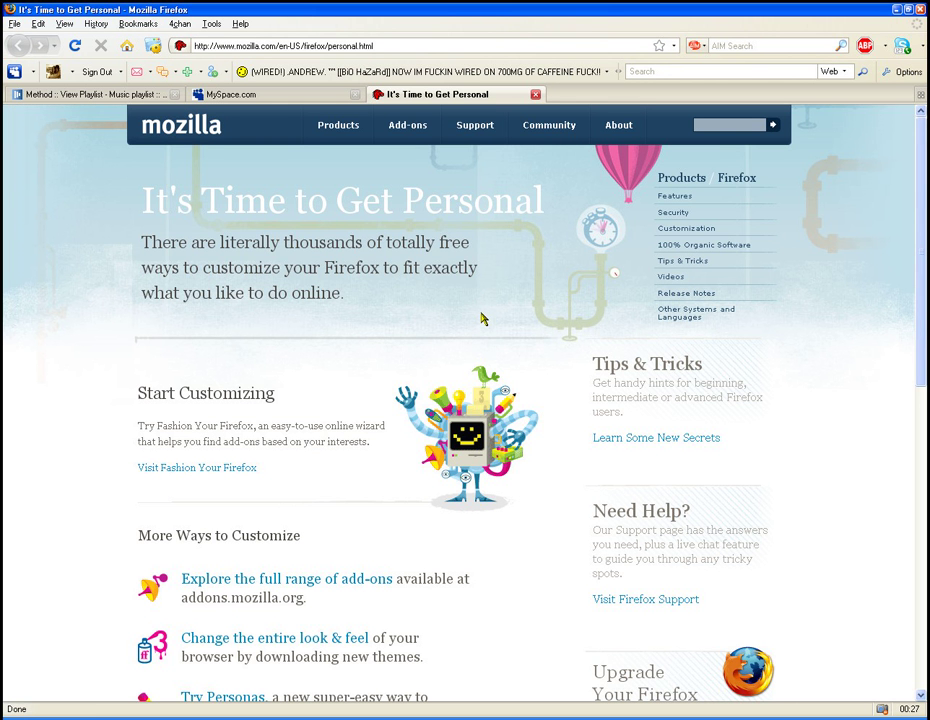
mouse_move(338, 326)
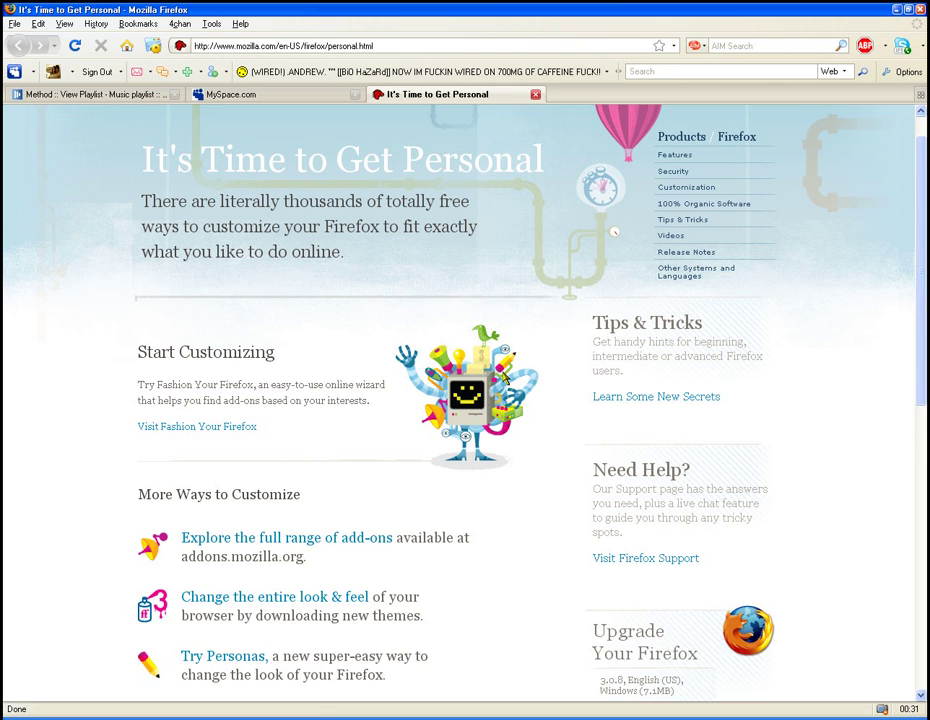
- Scroll the customization page, then go to Add-ons > All Add-ons
scroll("down", 3)
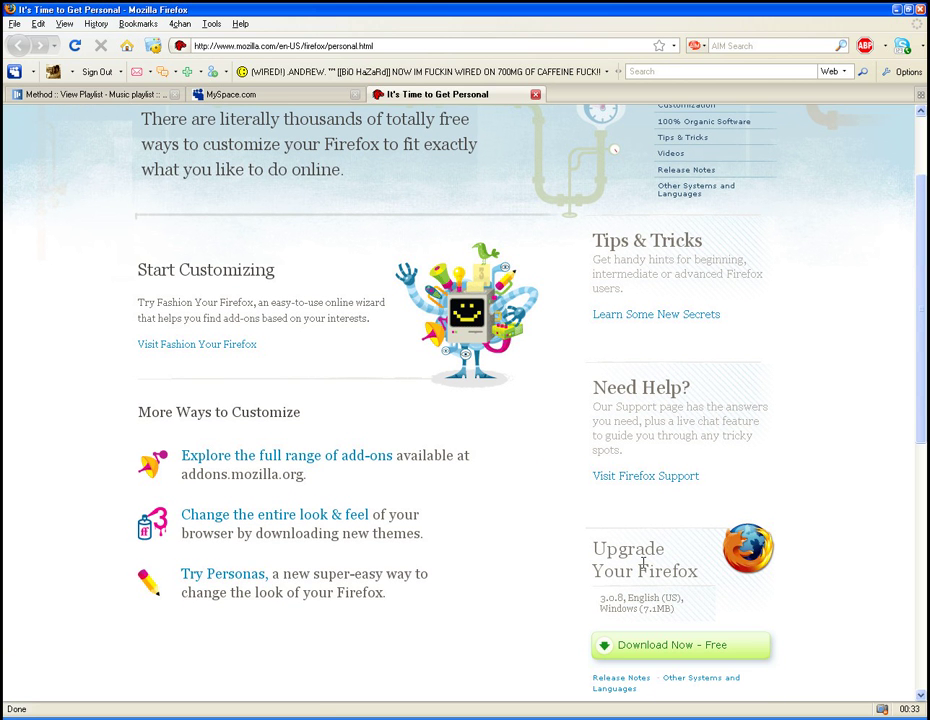
scroll("down", 3)
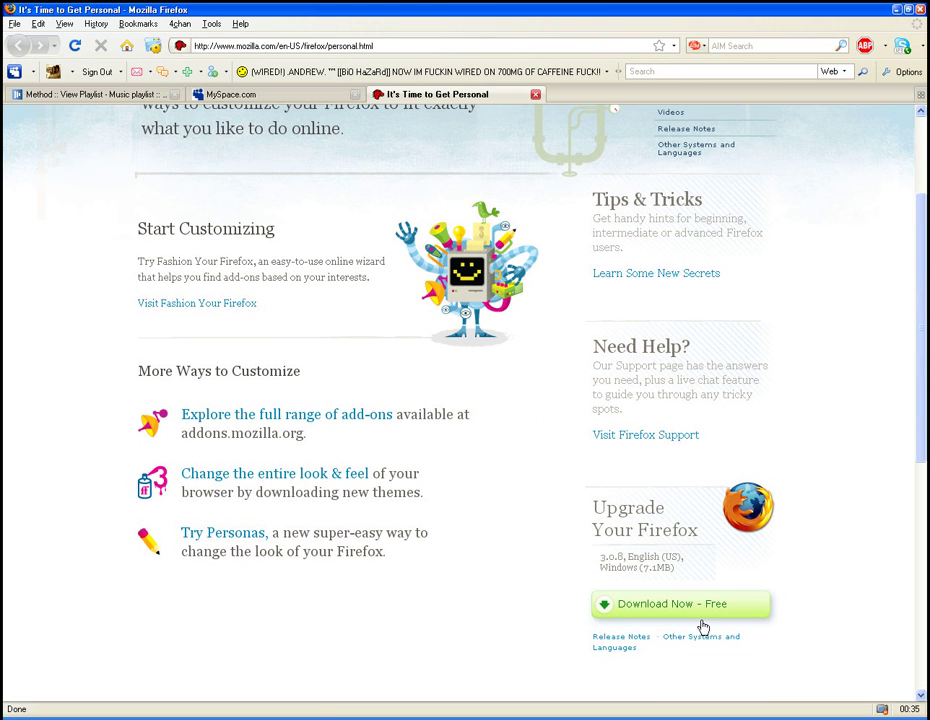
mouse_move(658, 543)
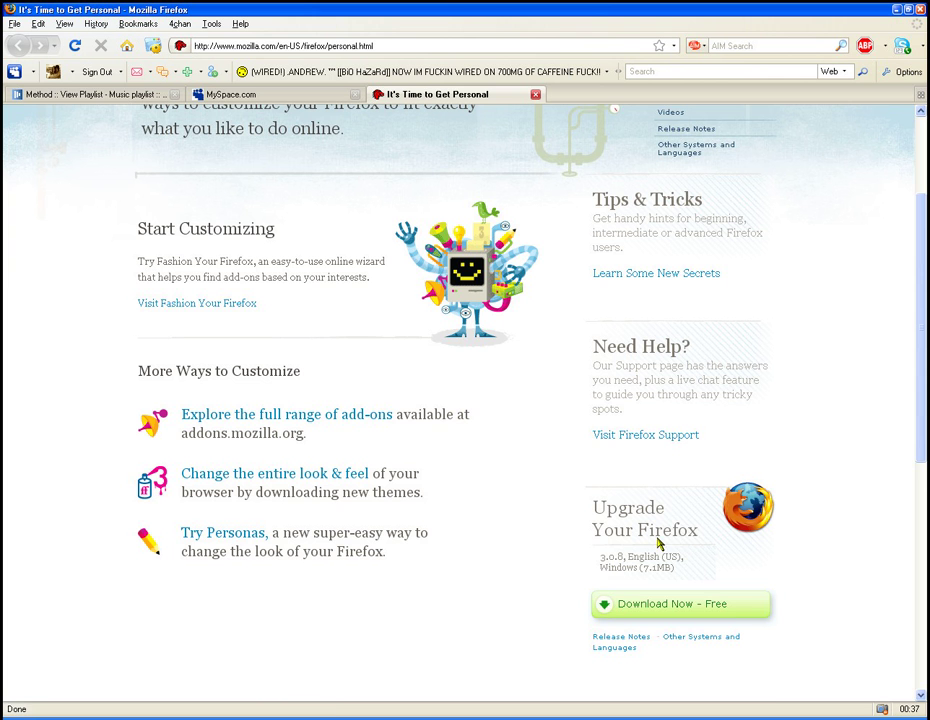
mouse_move(589, 453)
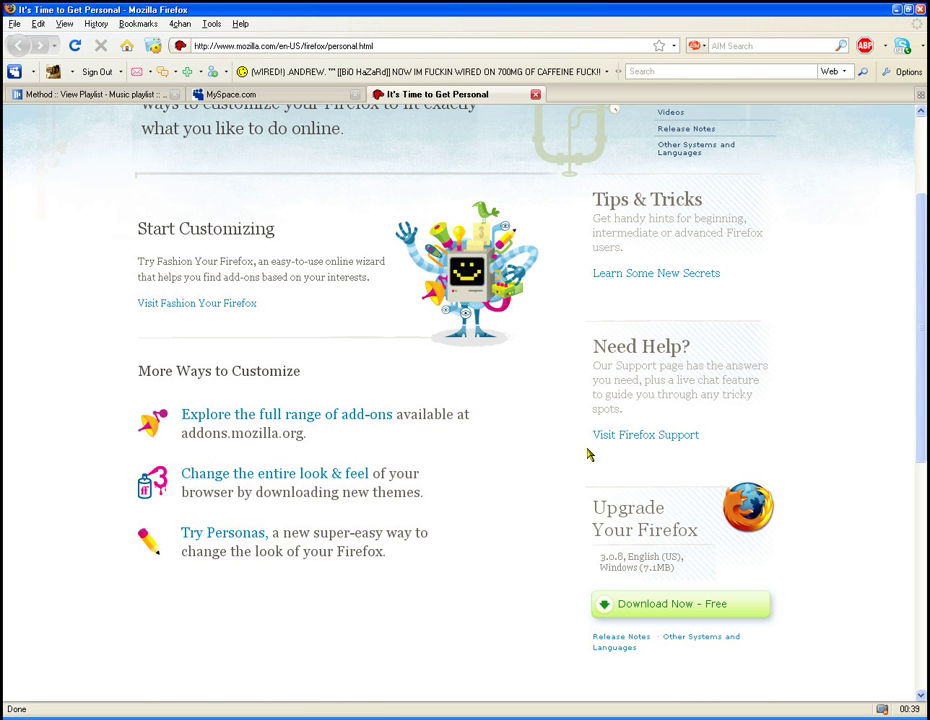
scroll("up", 3)
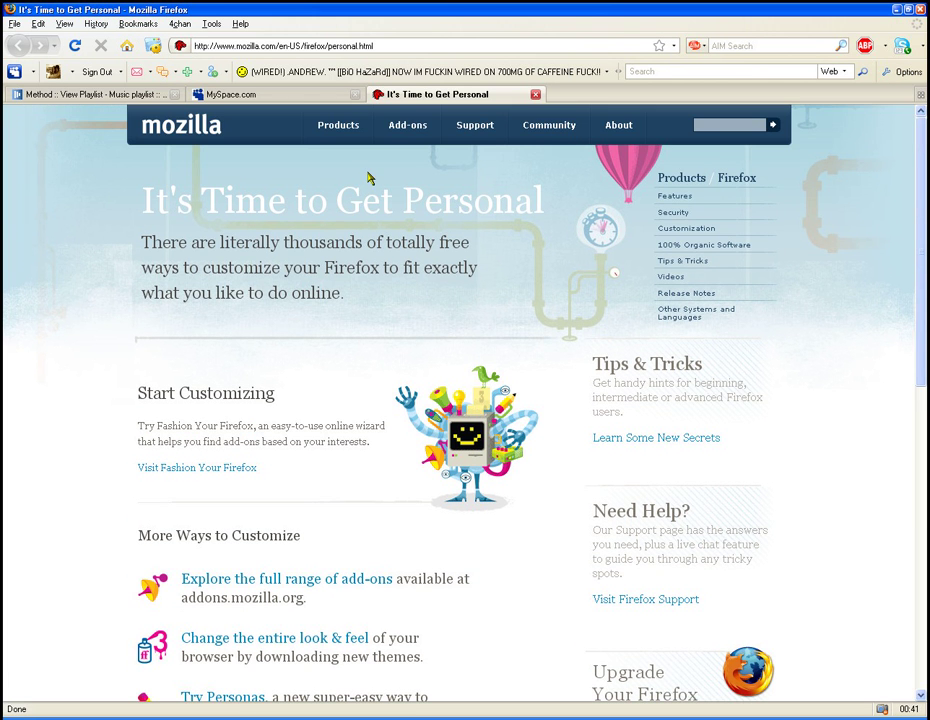
left_click(407, 124)
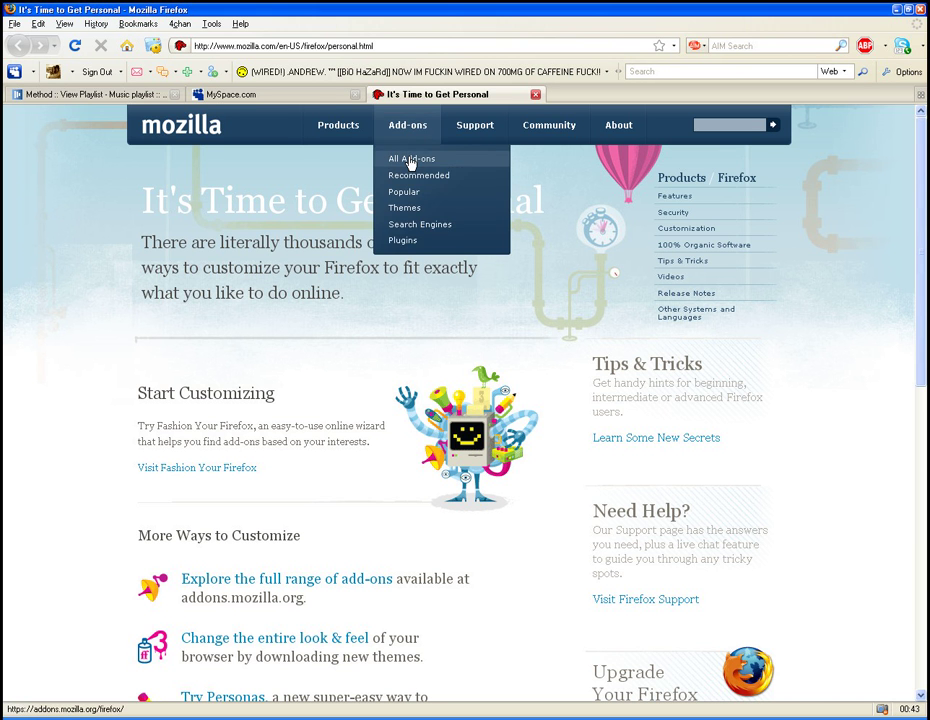
left_click(411, 158)
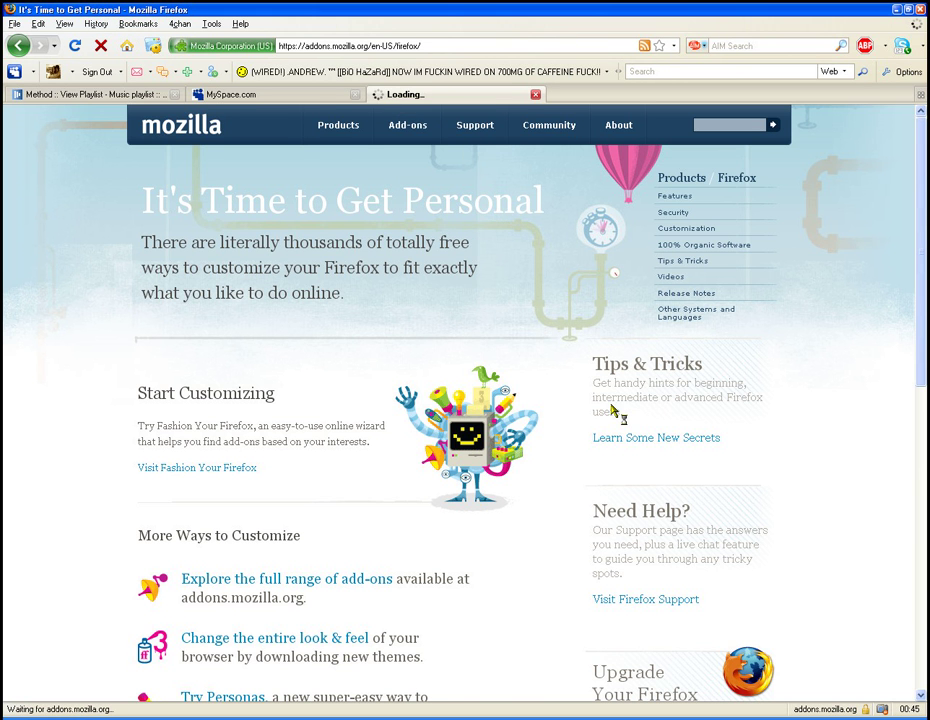
- Search the Firefox Add-ons gallery for 'imacro'
left_click(407, 125)
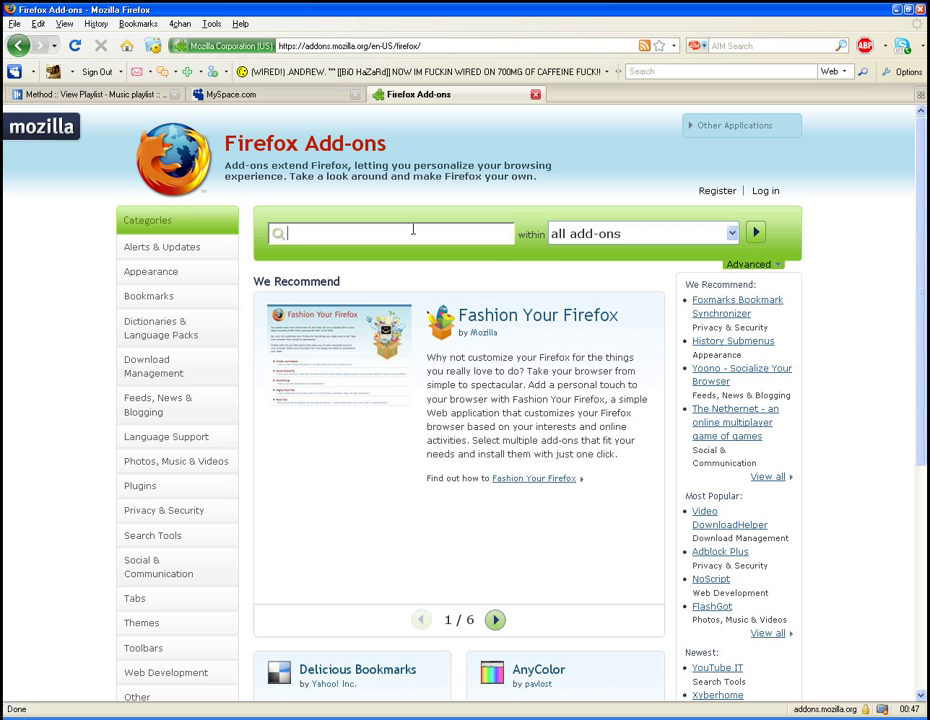
type("imacro")
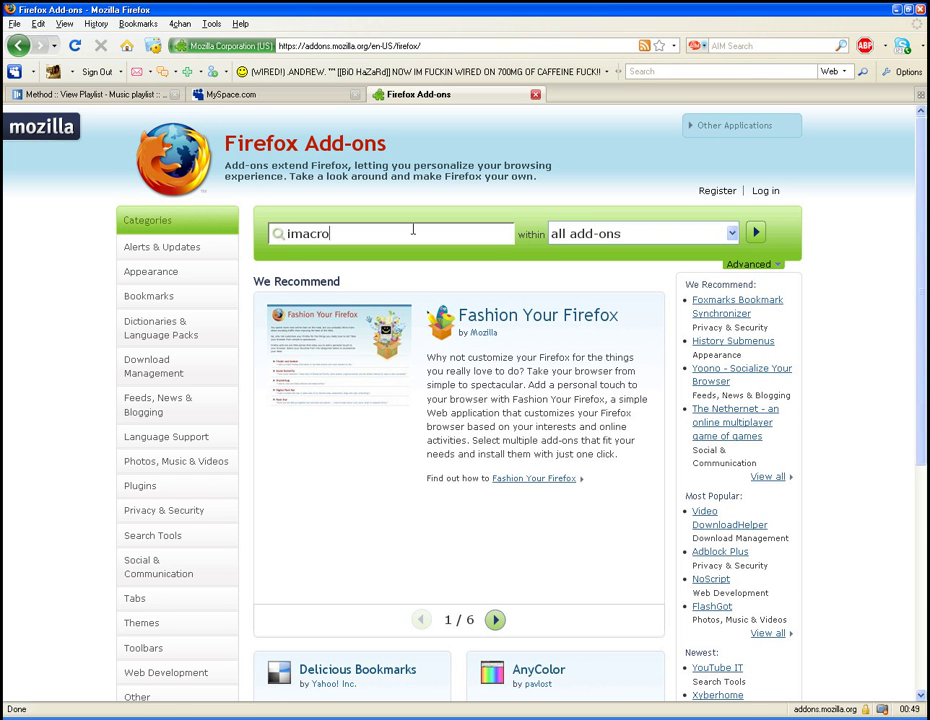
left_click(755, 232)
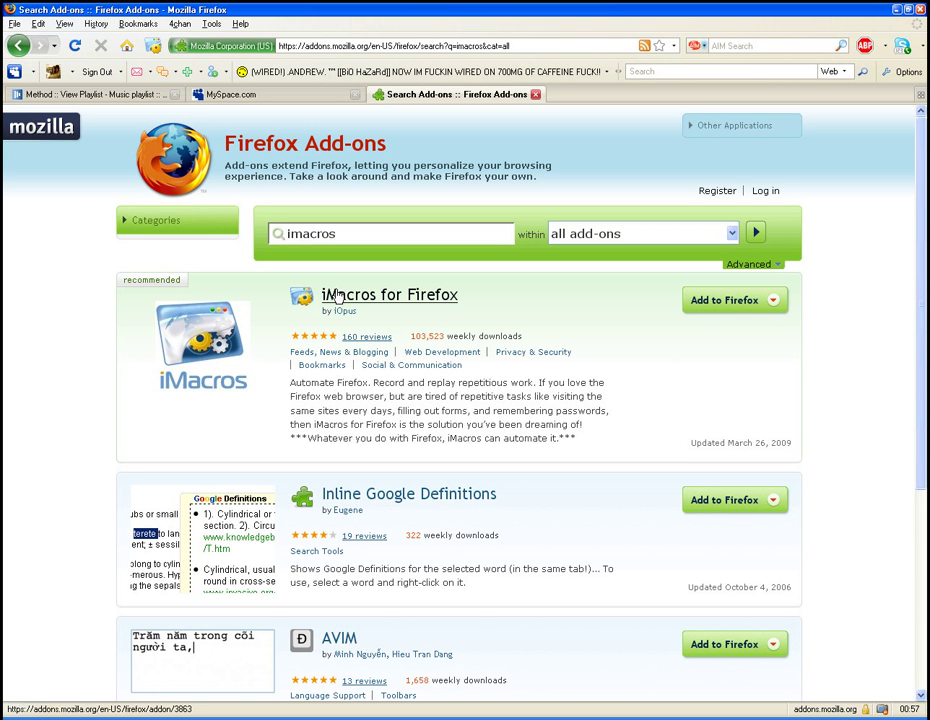
mouse_move(395, 302)
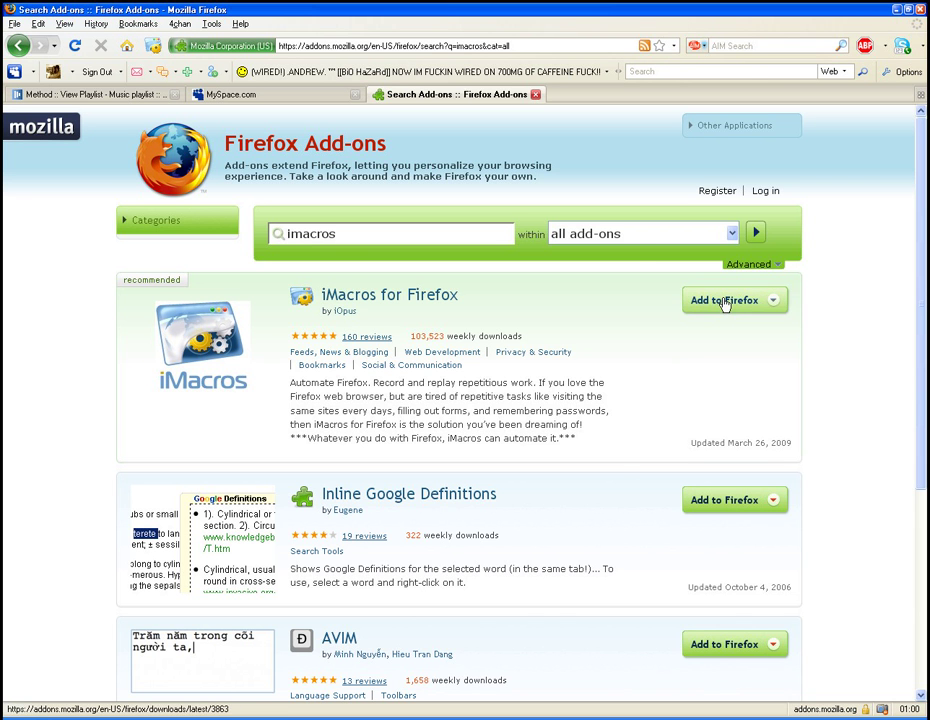
- Install iMacros for Firefox and return to the MySpace.com tab
left_click(725, 300)
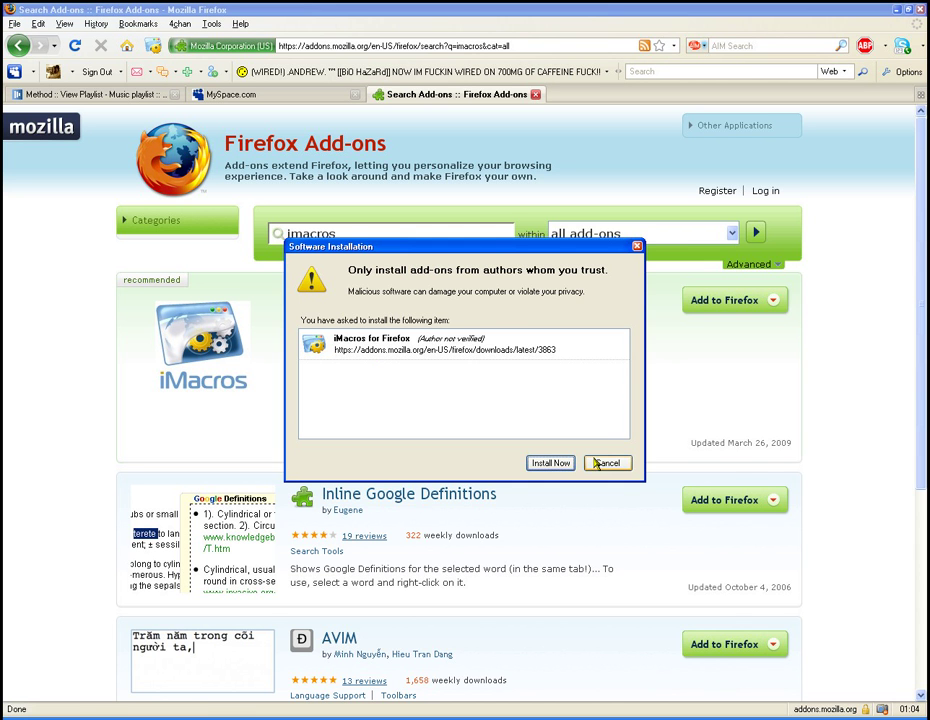
left_click(607, 462)
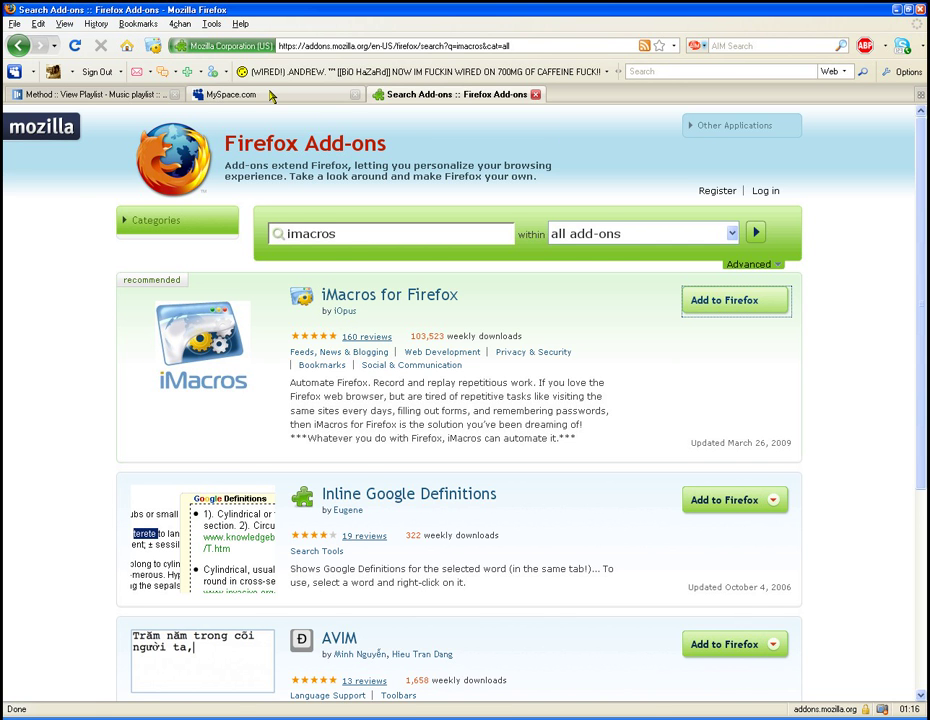
left_click(230, 94)
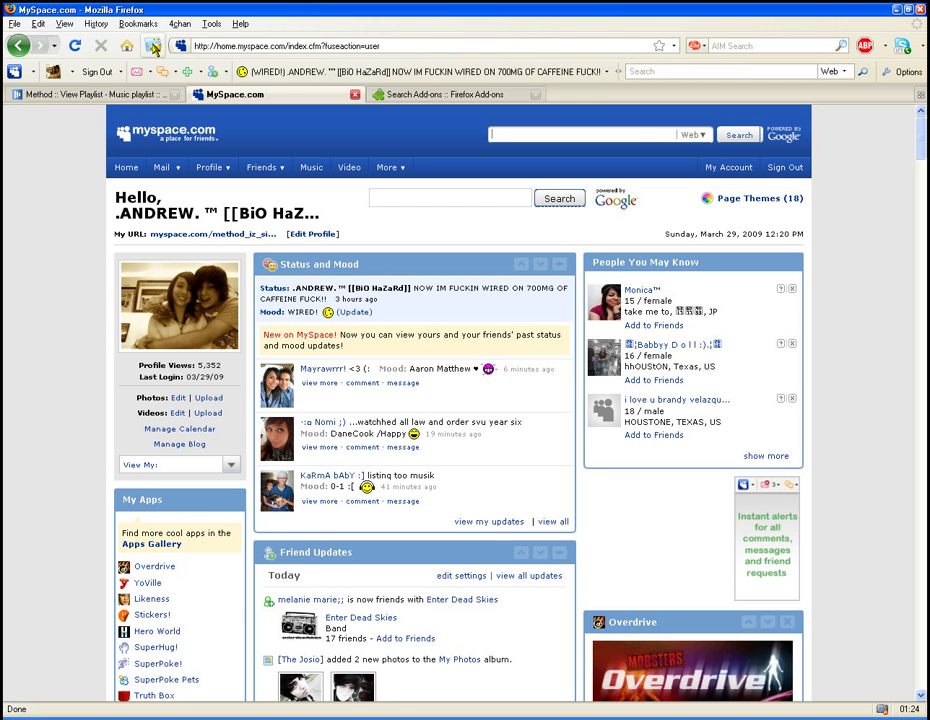
- In the iMacros sidebar, delete MySpace.com.iim and open Options from the Edit tab
left_click(153, 45)
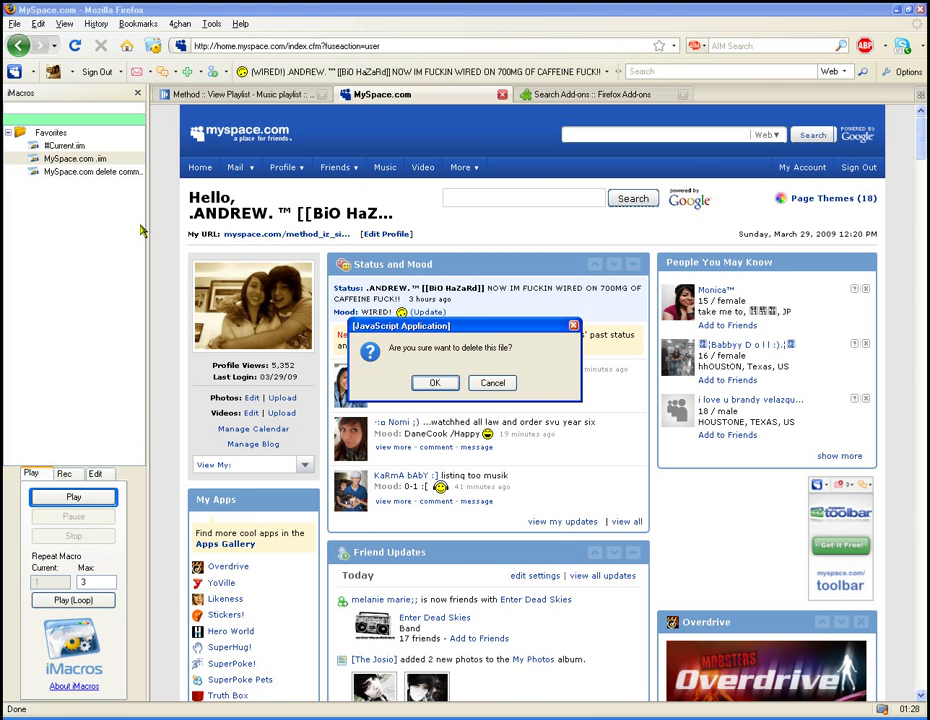
left_click(434, 382)
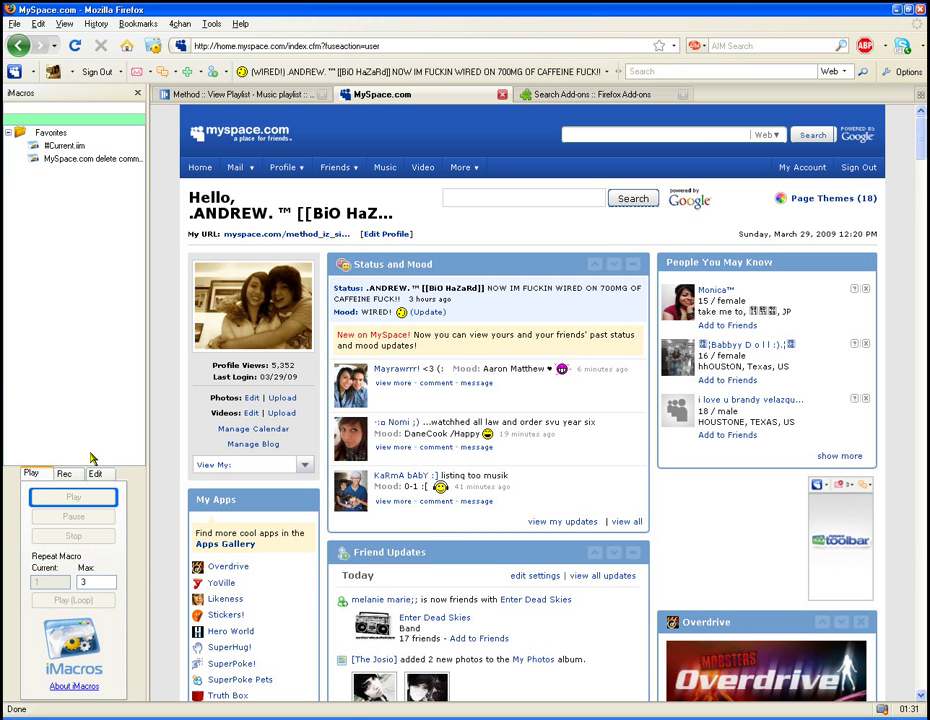
left_click(236, 167)
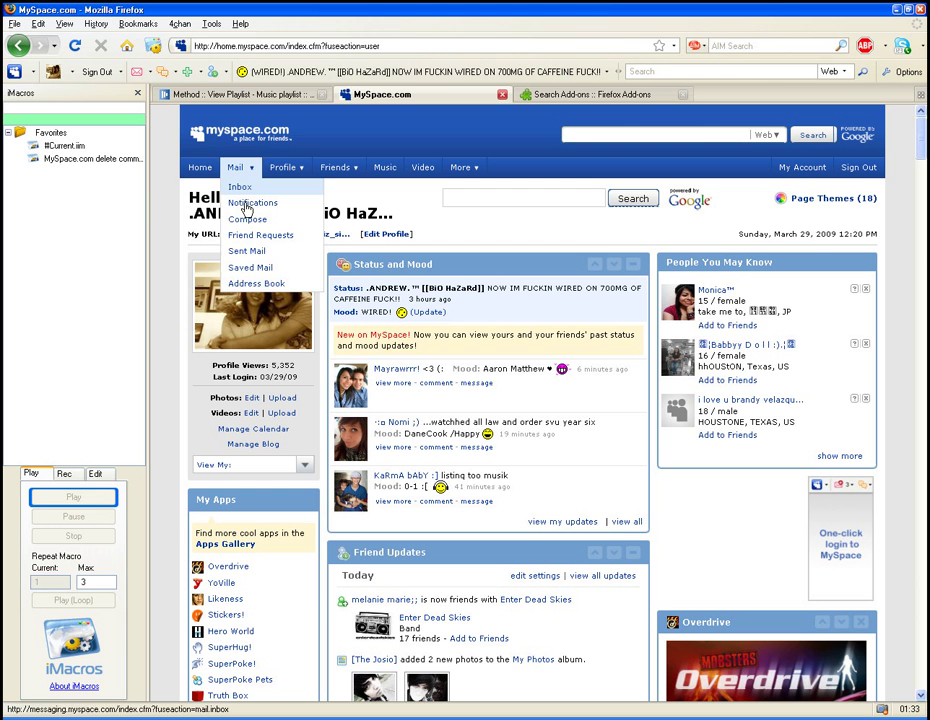
left_click(96, 473)
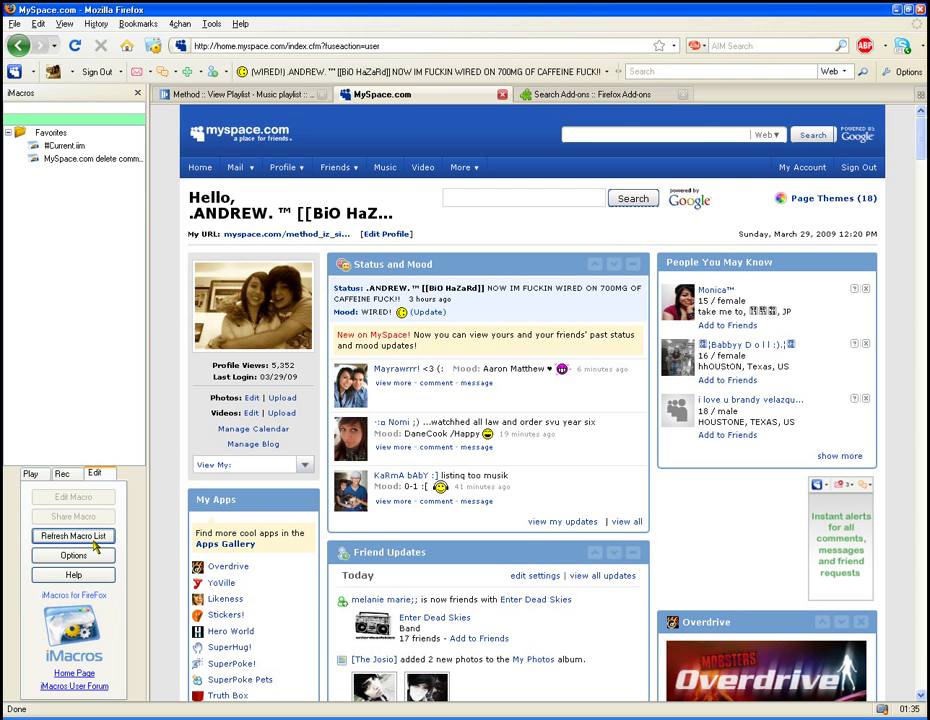
left_click(73, 555)
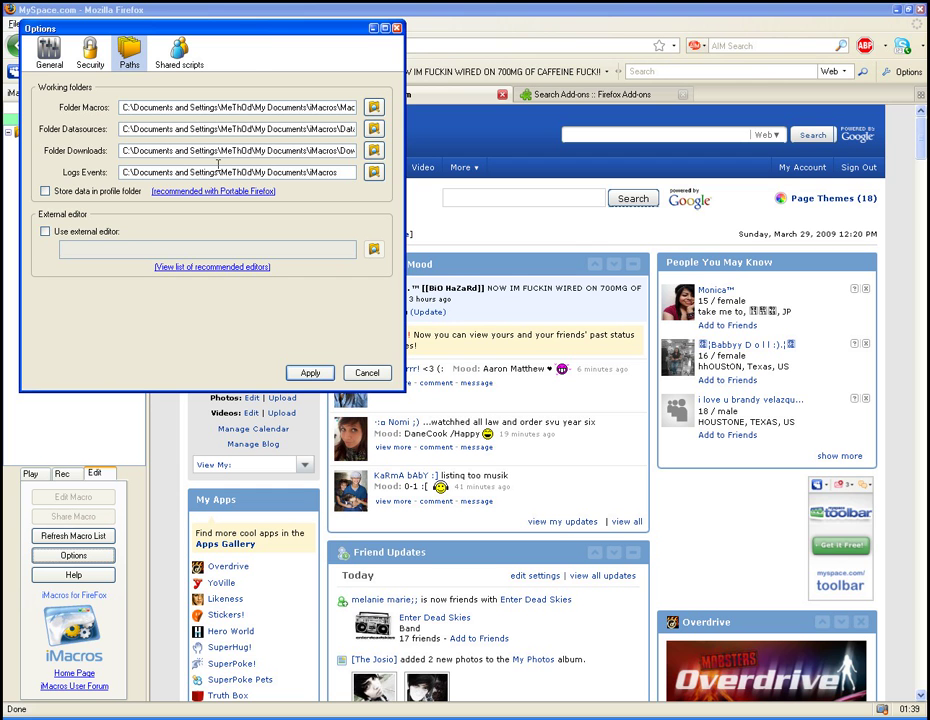
mouse_move(254, 82)
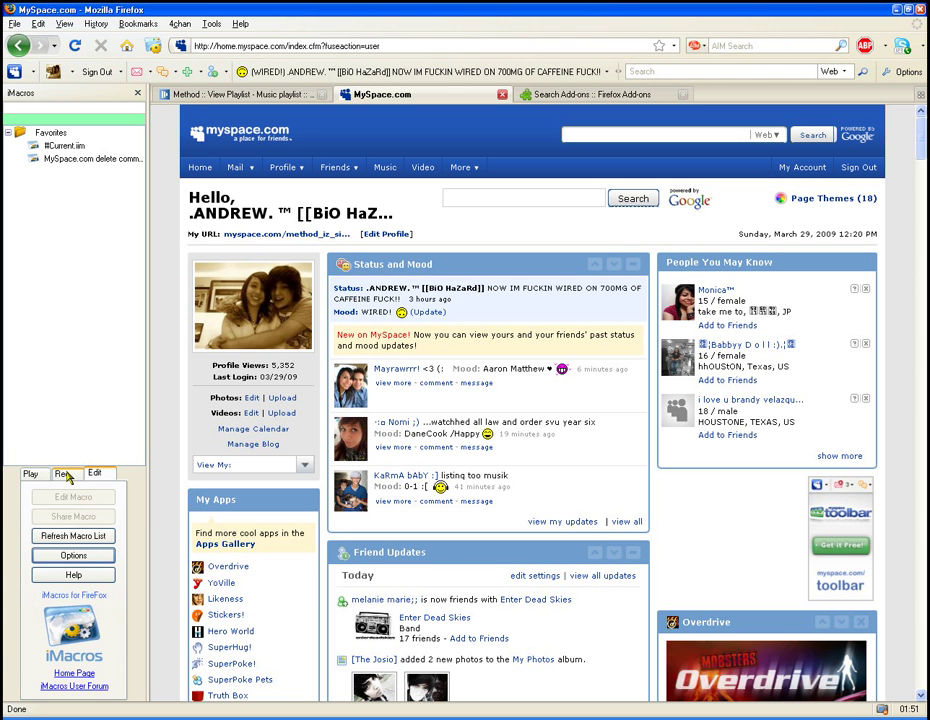
- Record selecting all View Comments comments and confirming Delete Selected, then stop recording
left_click(64, 473)
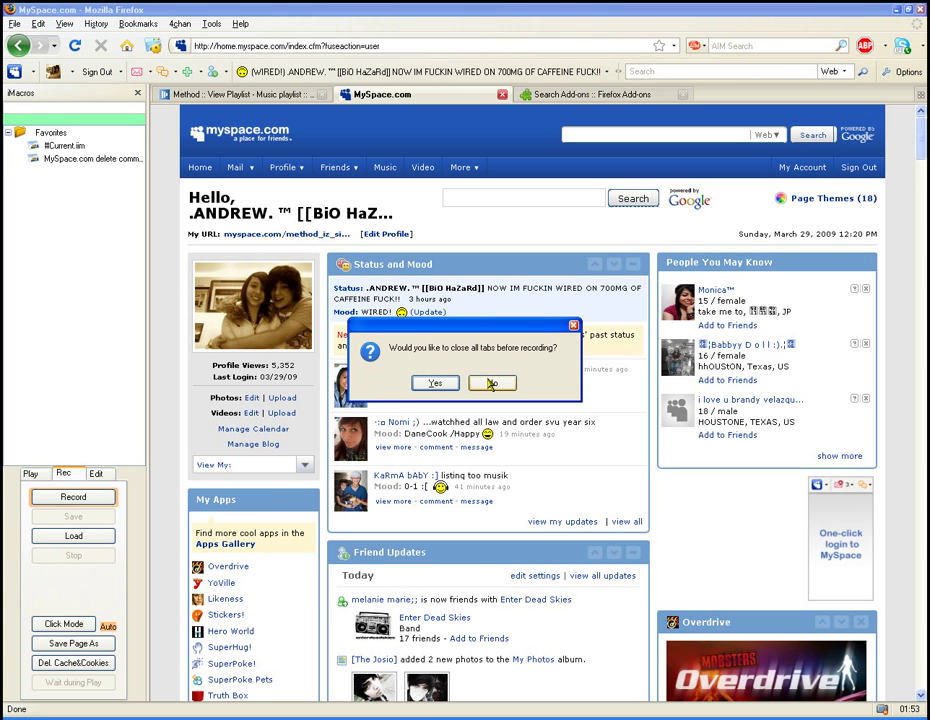
left_click(491, 383)
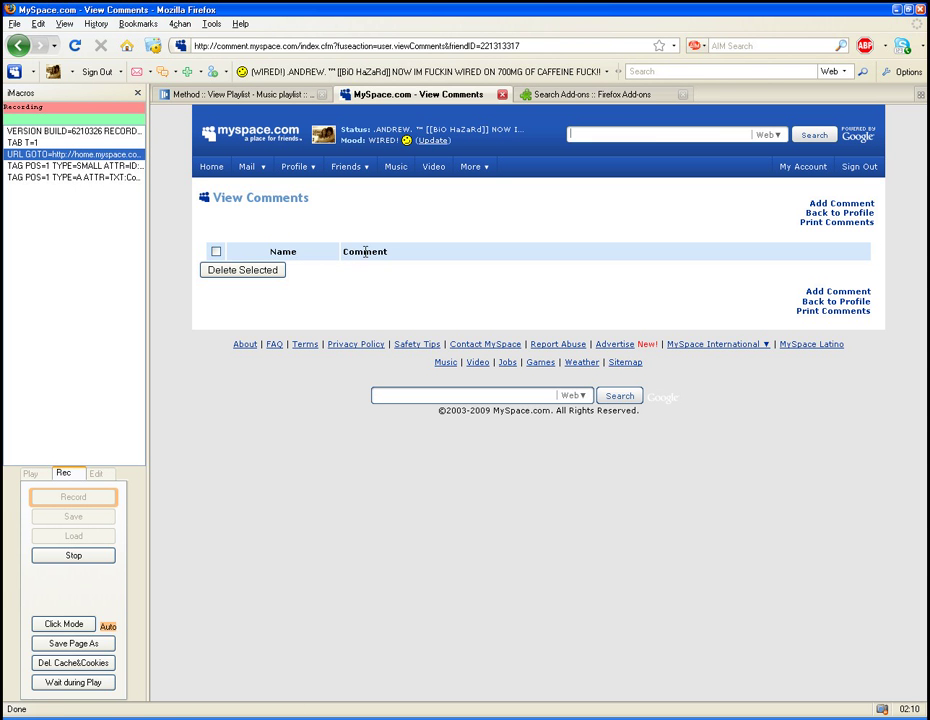
left_click(216, 251)
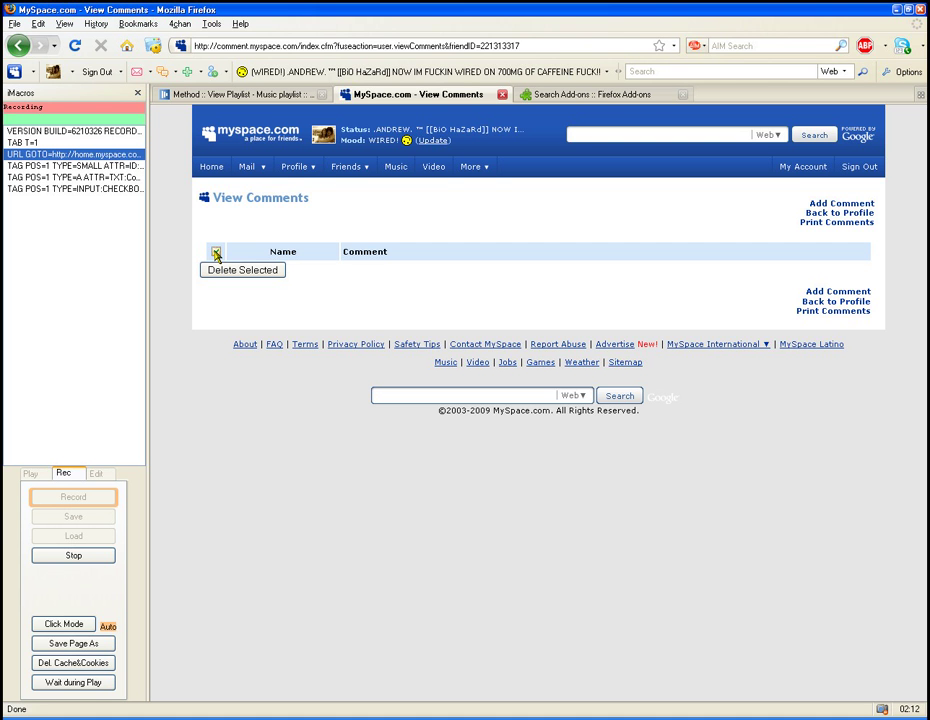
left_click(216, 251)
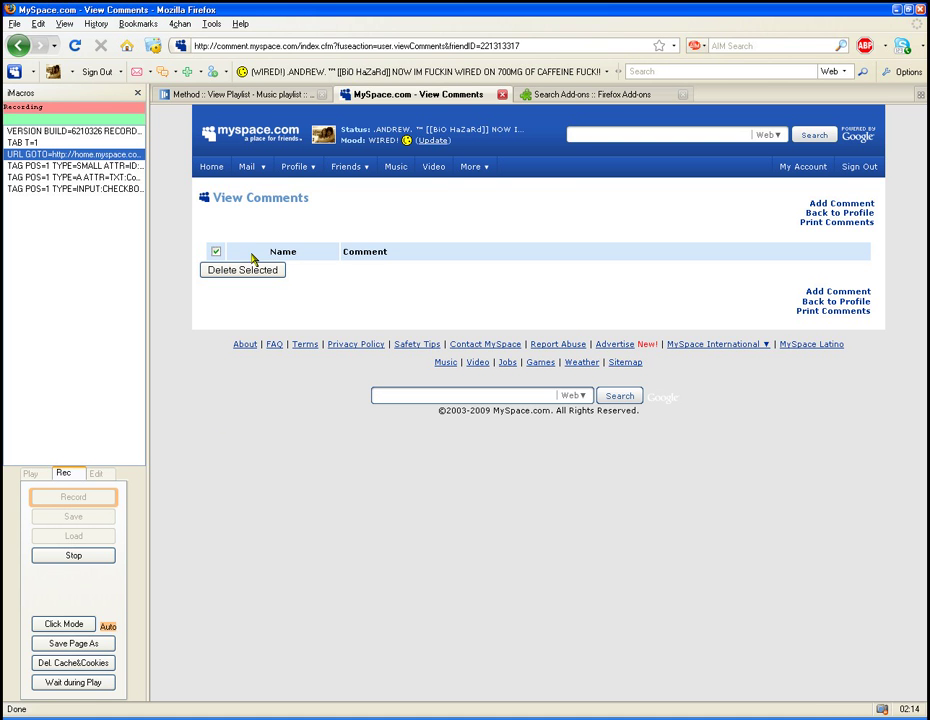
left_click(242, 270)
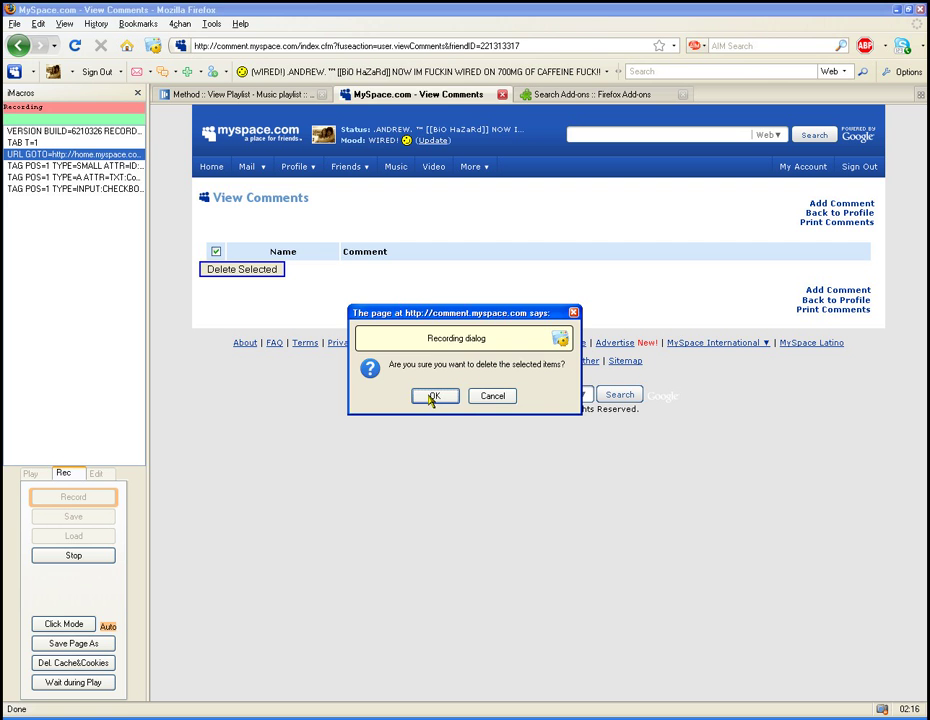
left_click(434, 396)
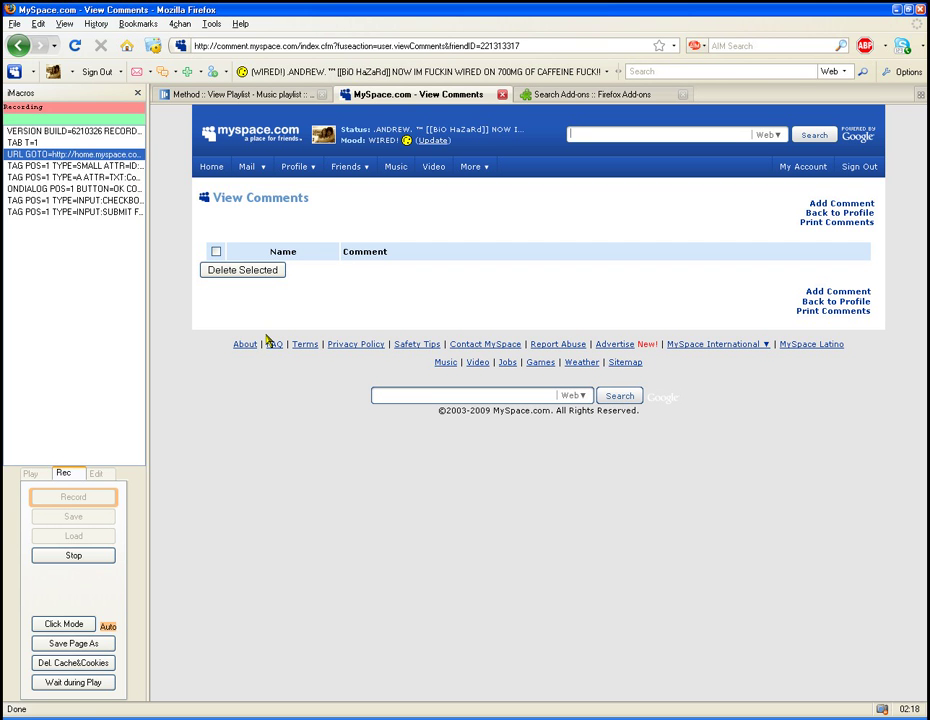
left_click(72, 555)
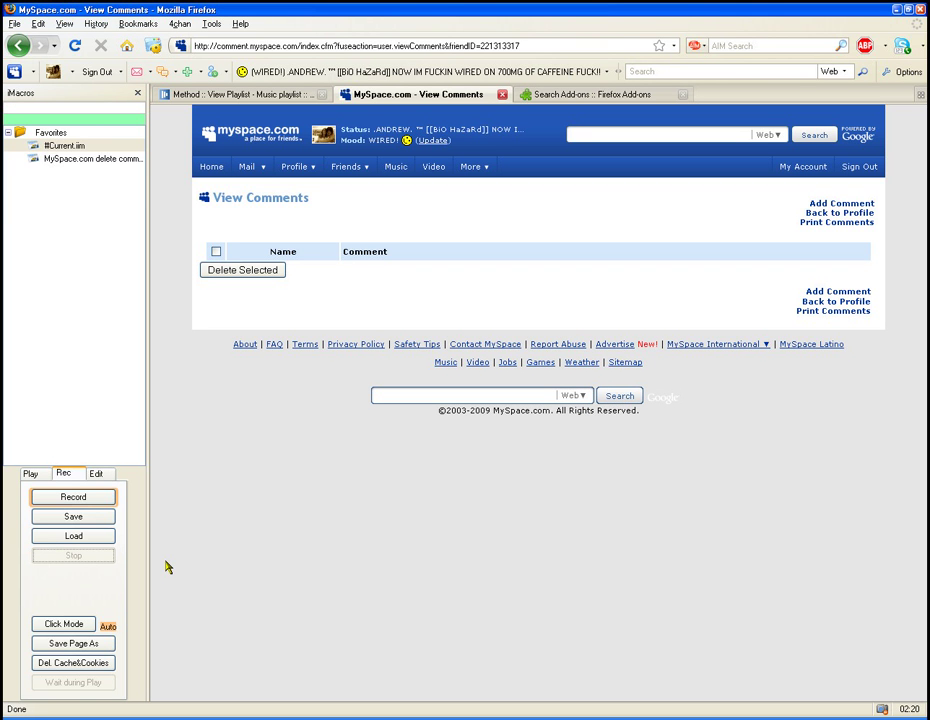
- Save the recording as MySpace.com.iim, then open it with Edit Macro
left_click(72, 516)
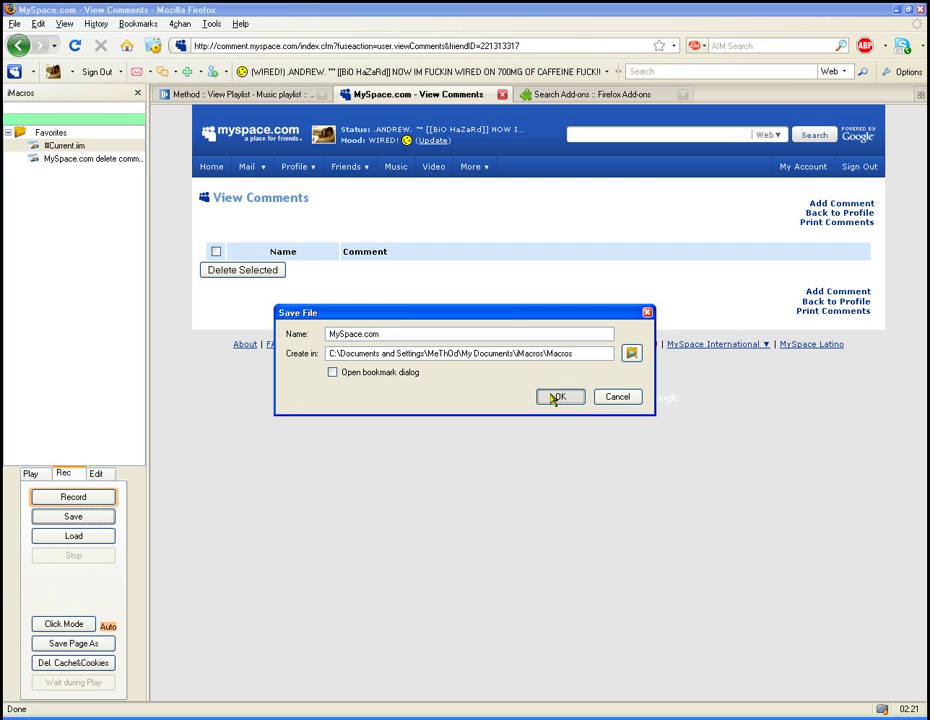
left_click(559, 396)
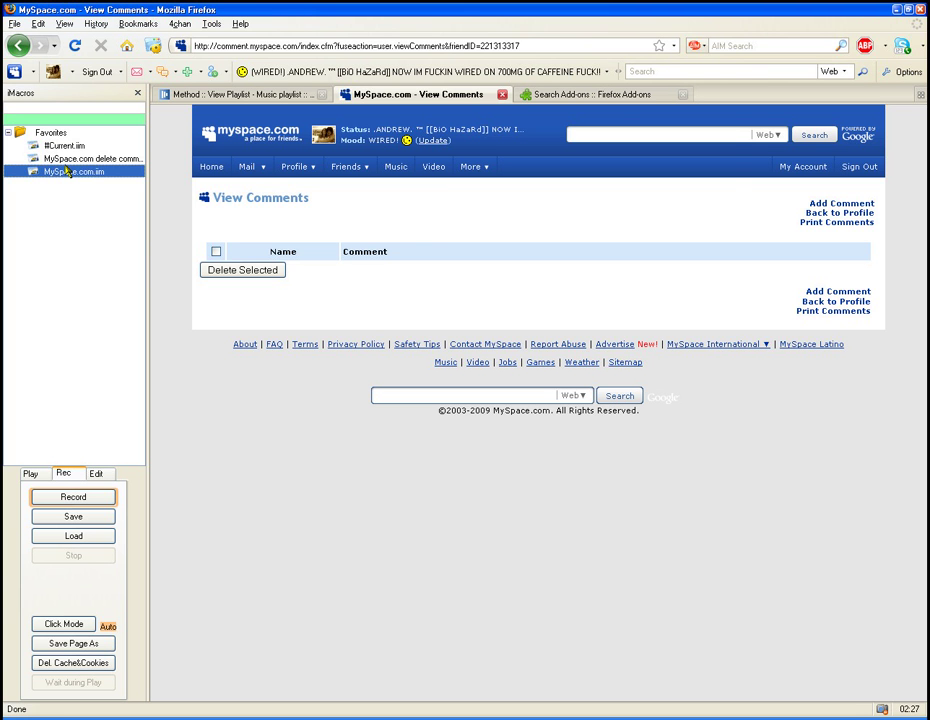
right_click(73, 171)
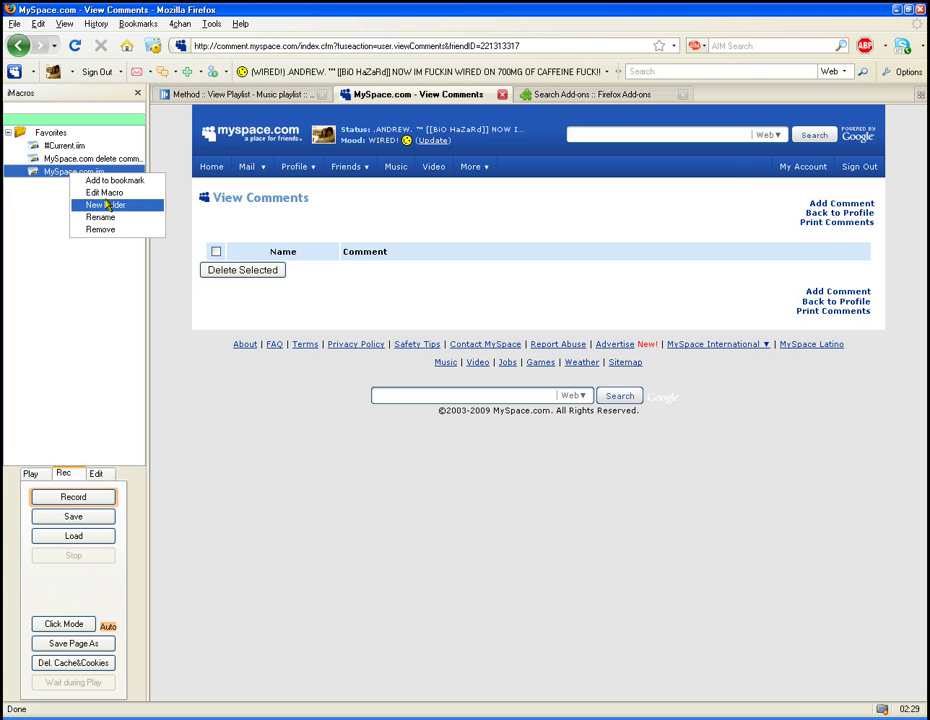
left_click(104, 192)
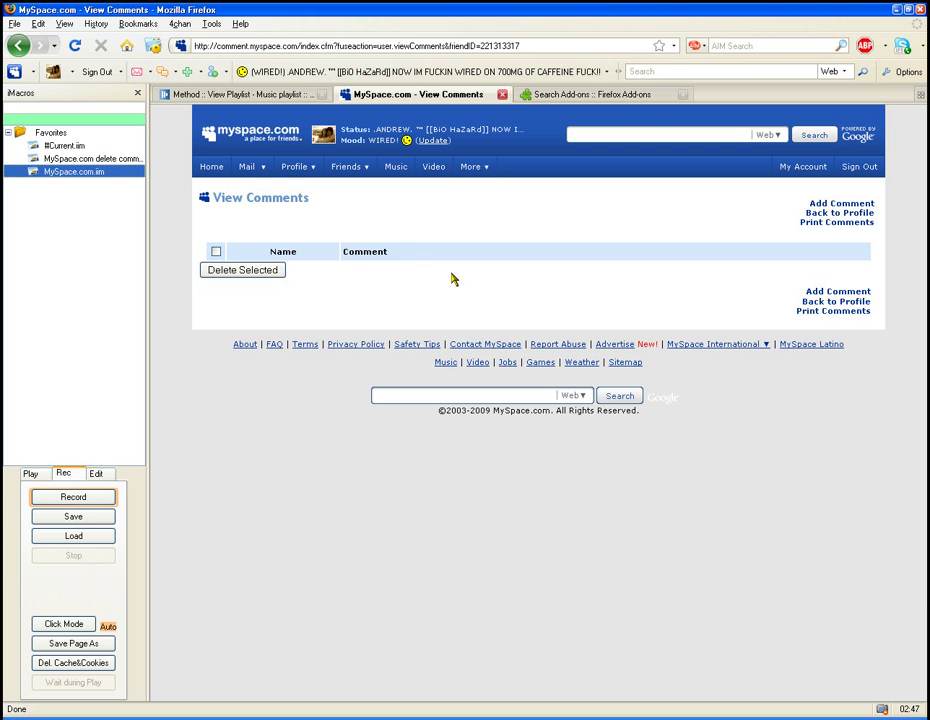
mouse_move(368, 227)
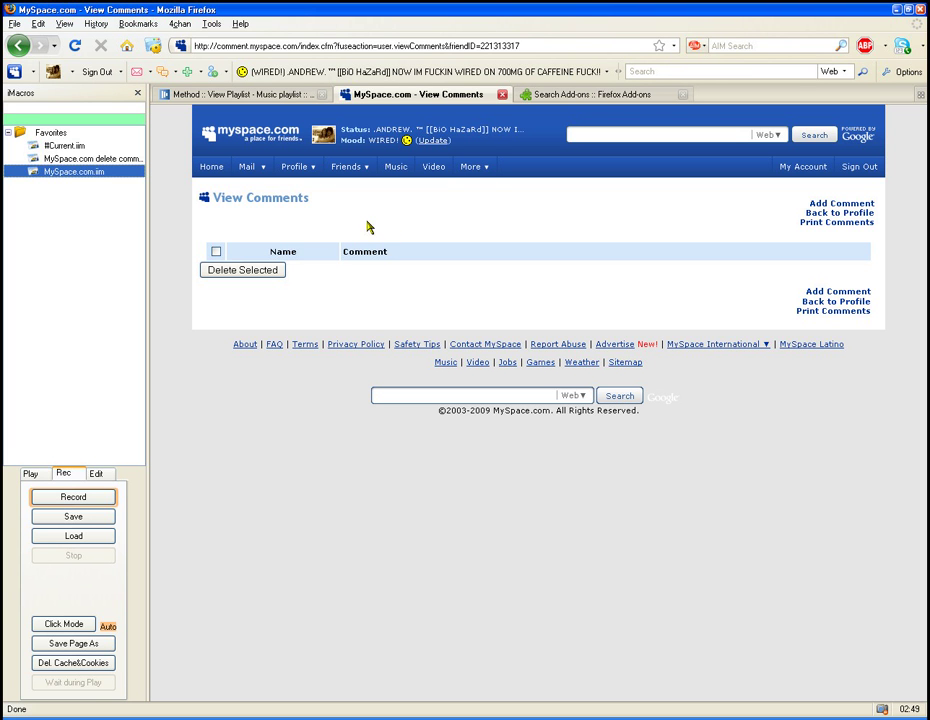
mouse_move(52, 470)
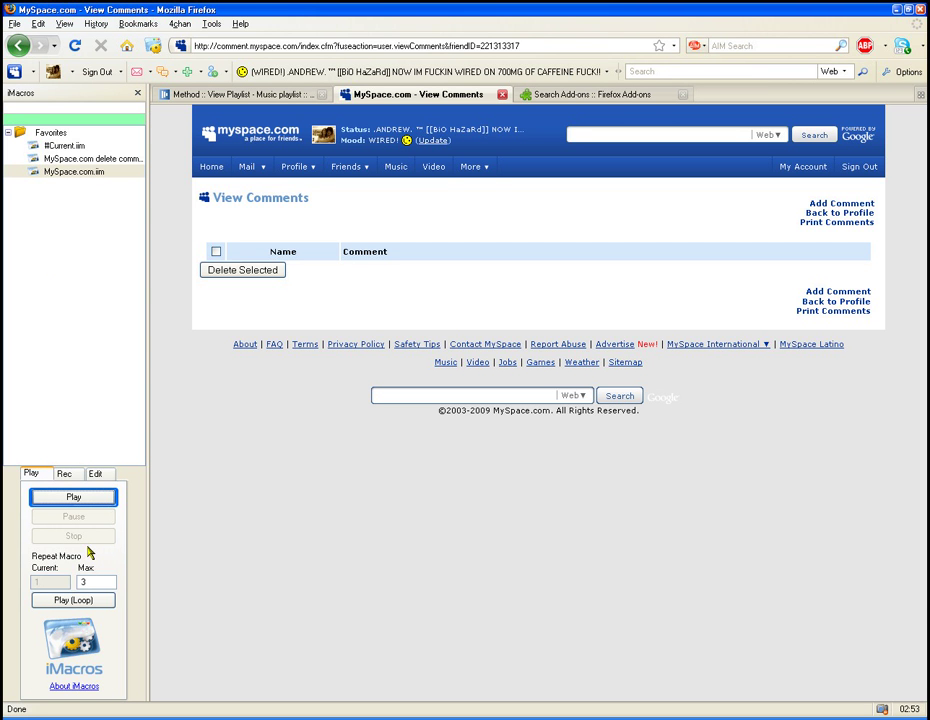
mouse_move(196, 253)
type("10")
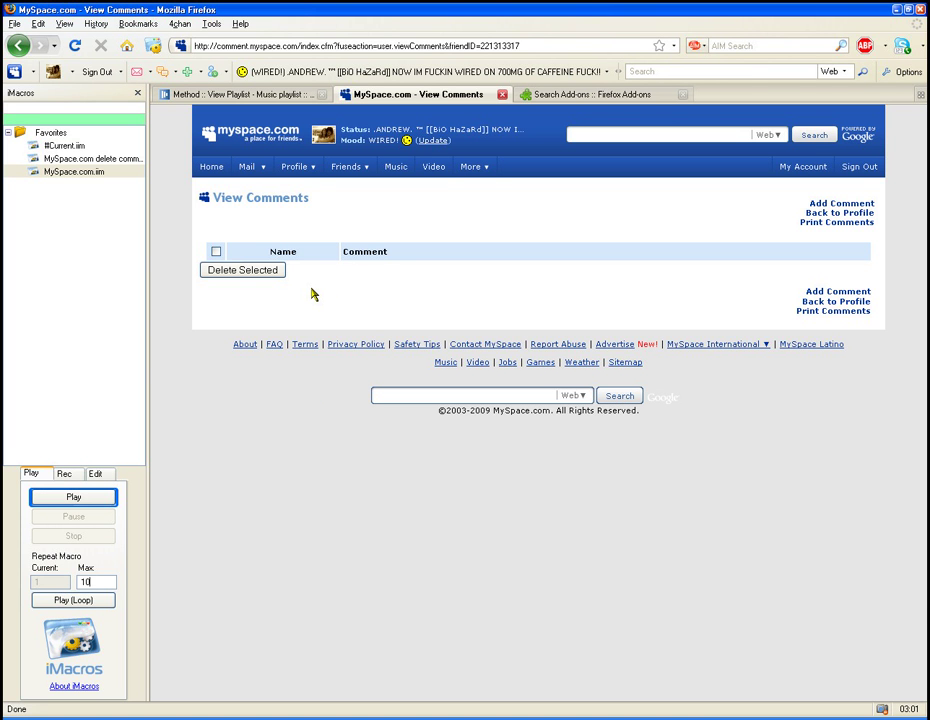
mouse_move(140, 499)
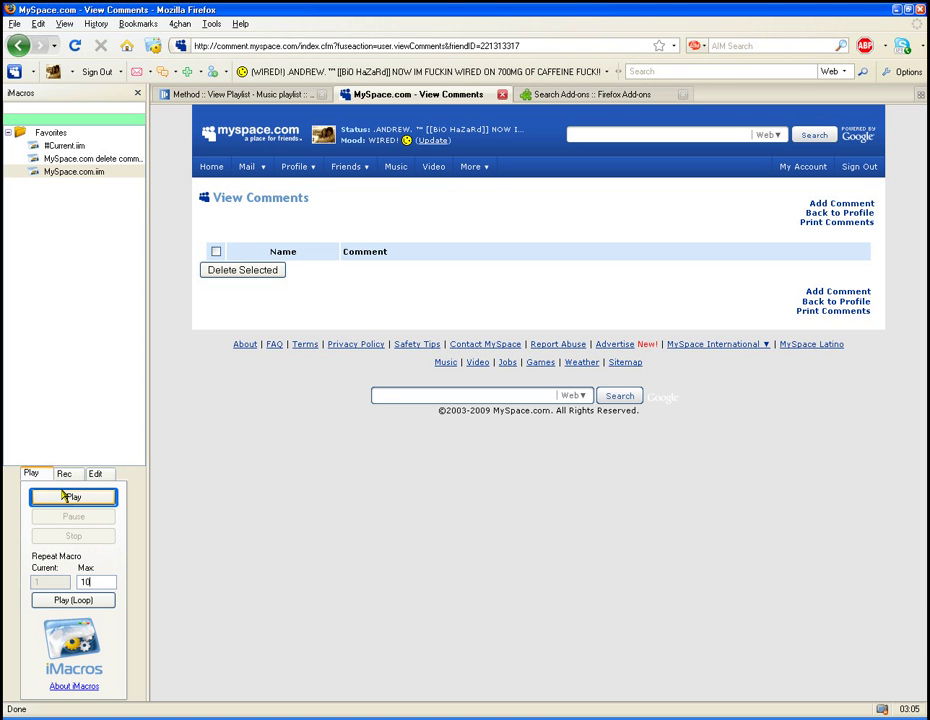
- Loop-play MySpace.com.iim with a maximum of 10 repetitions
left_click(73, 171)
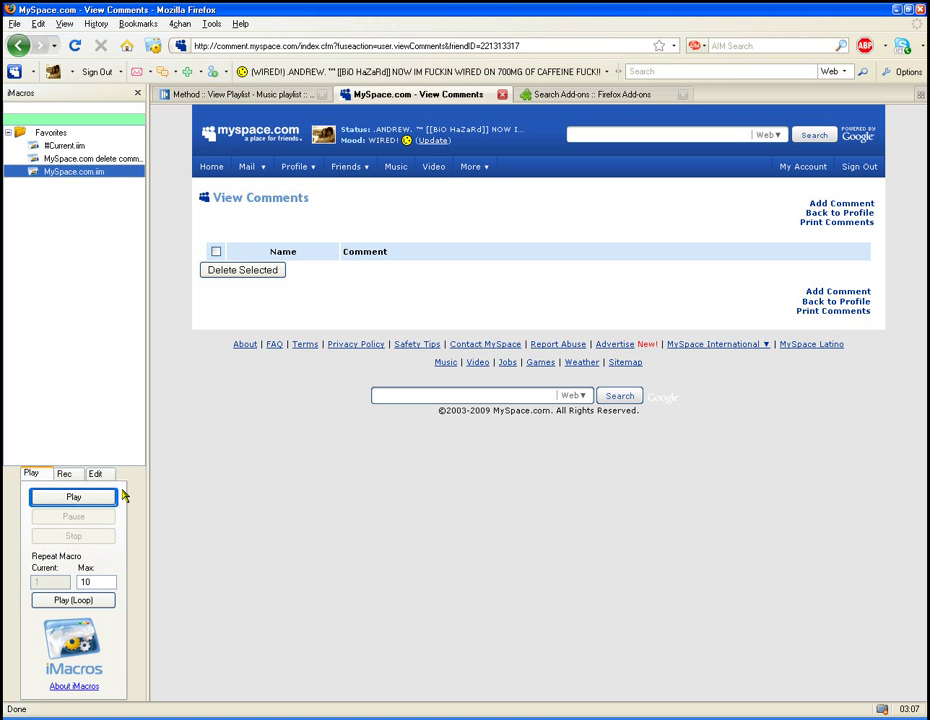
left_click(73, 497)
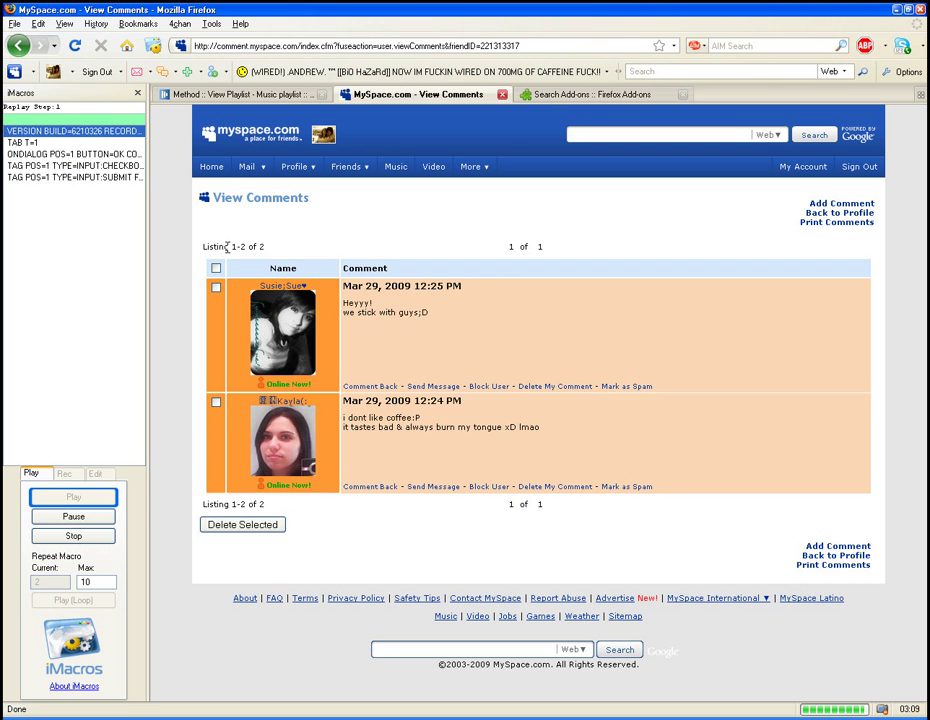
left_click(242, 524)
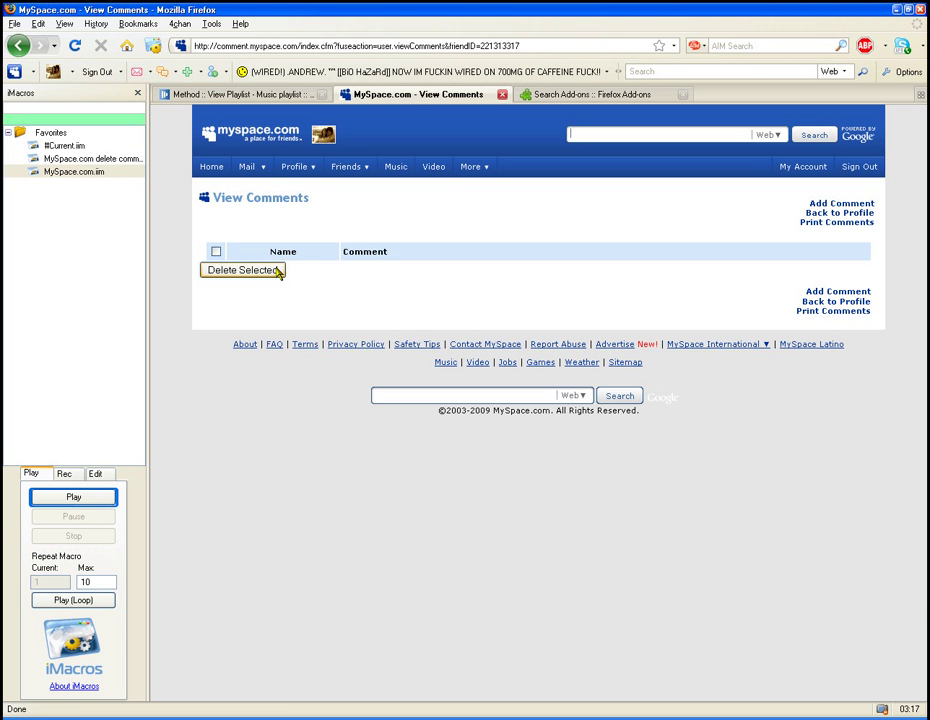
mouse_move(337, 253)
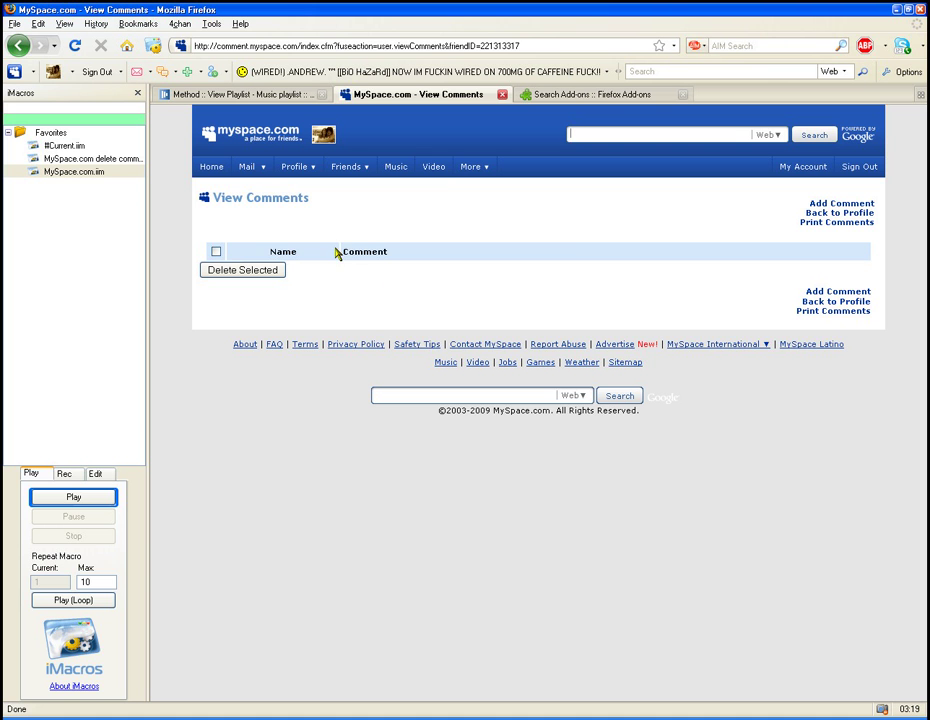
mouse_move(287, 243)
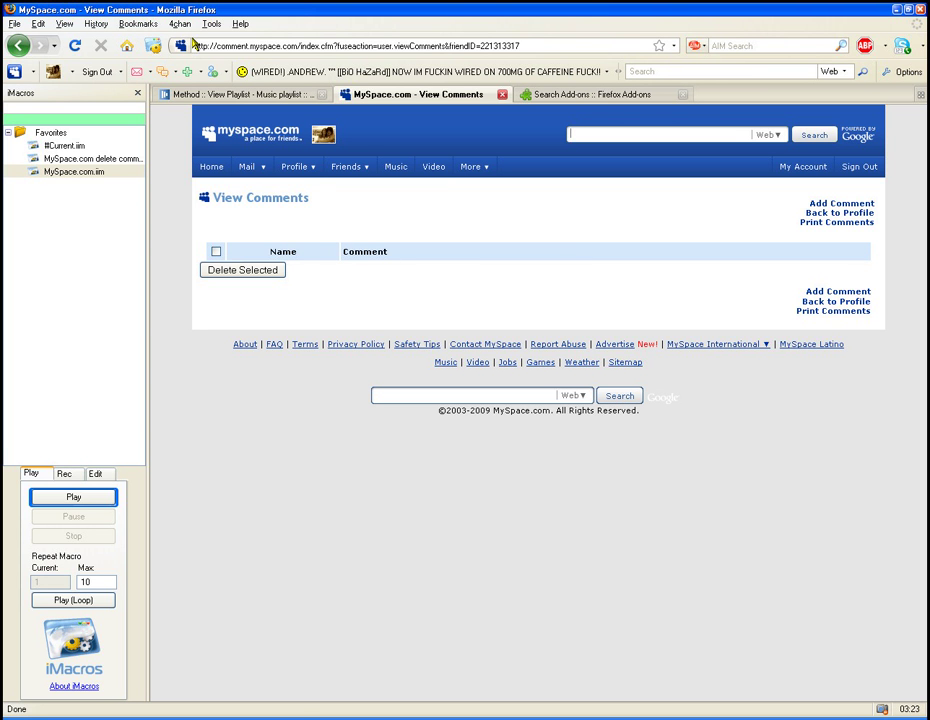
mouse_move(508, 200)
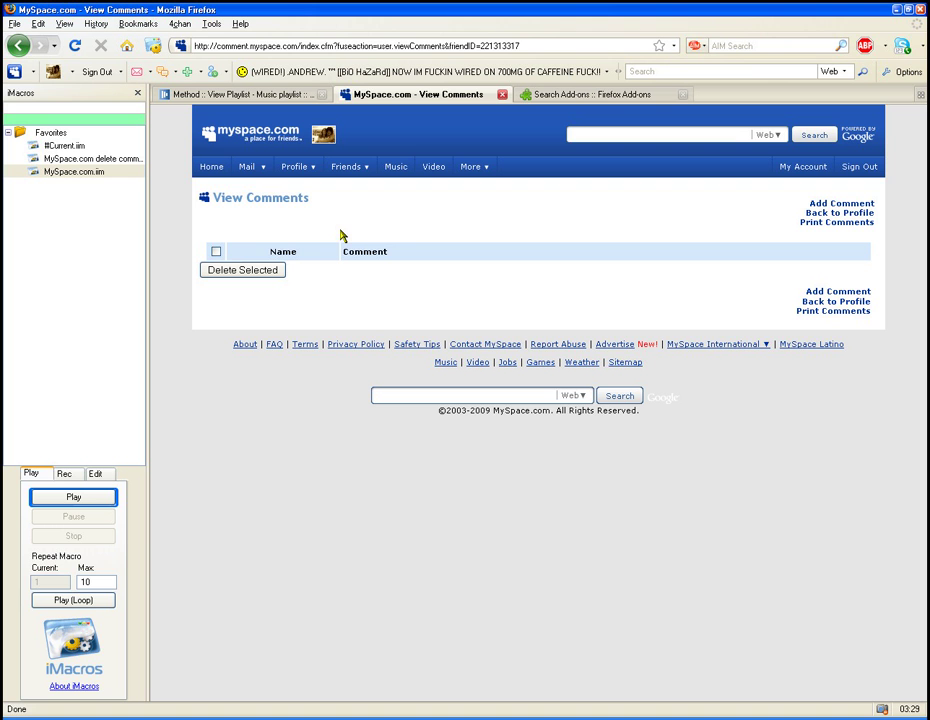
mouse_move(487, 265)
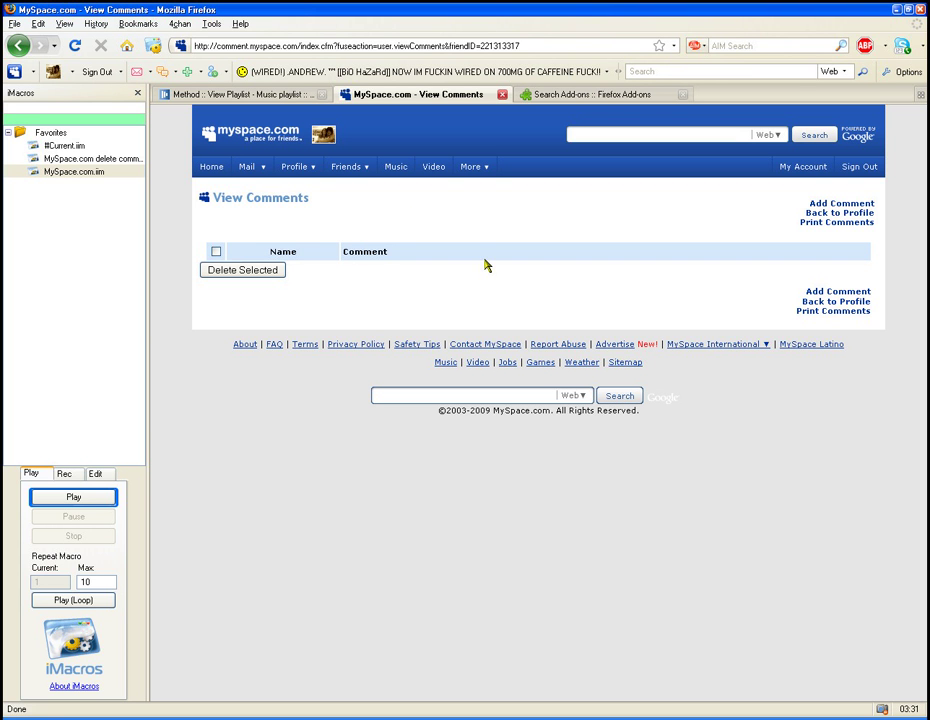